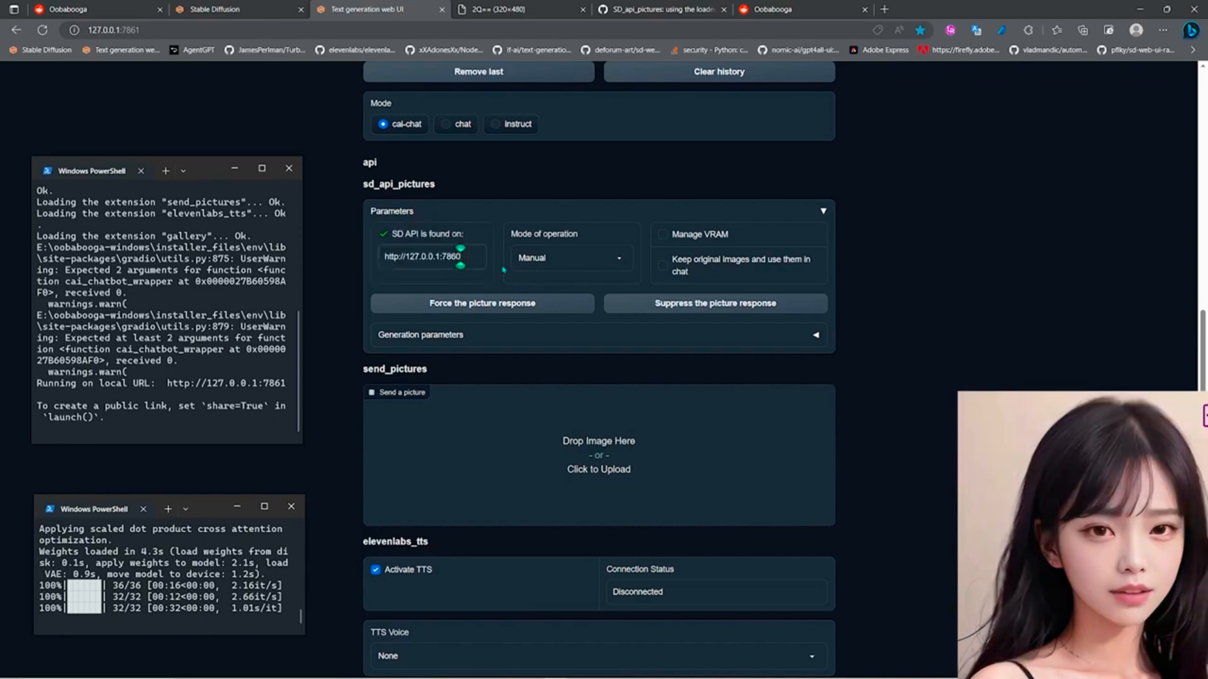
- Set the picture upscaler to 4x_NMKD-Superscale-SP_178000_G with HR scale 1.5
left_click(662, 265)
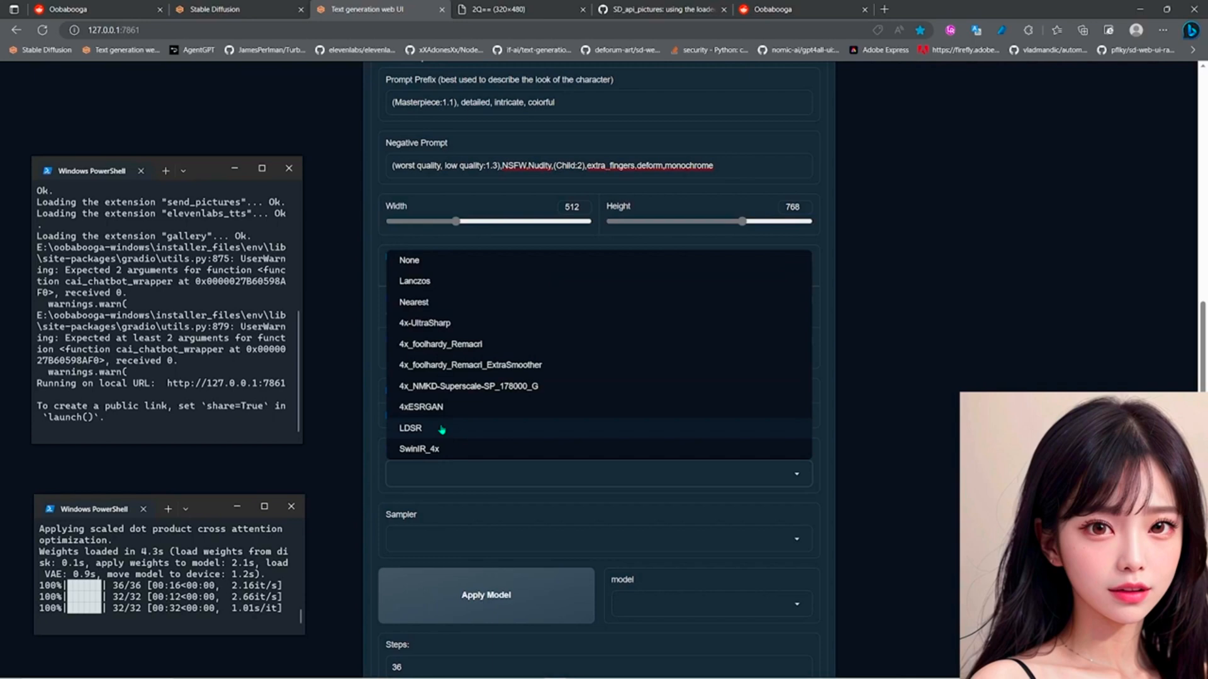
left_click(468, 386)
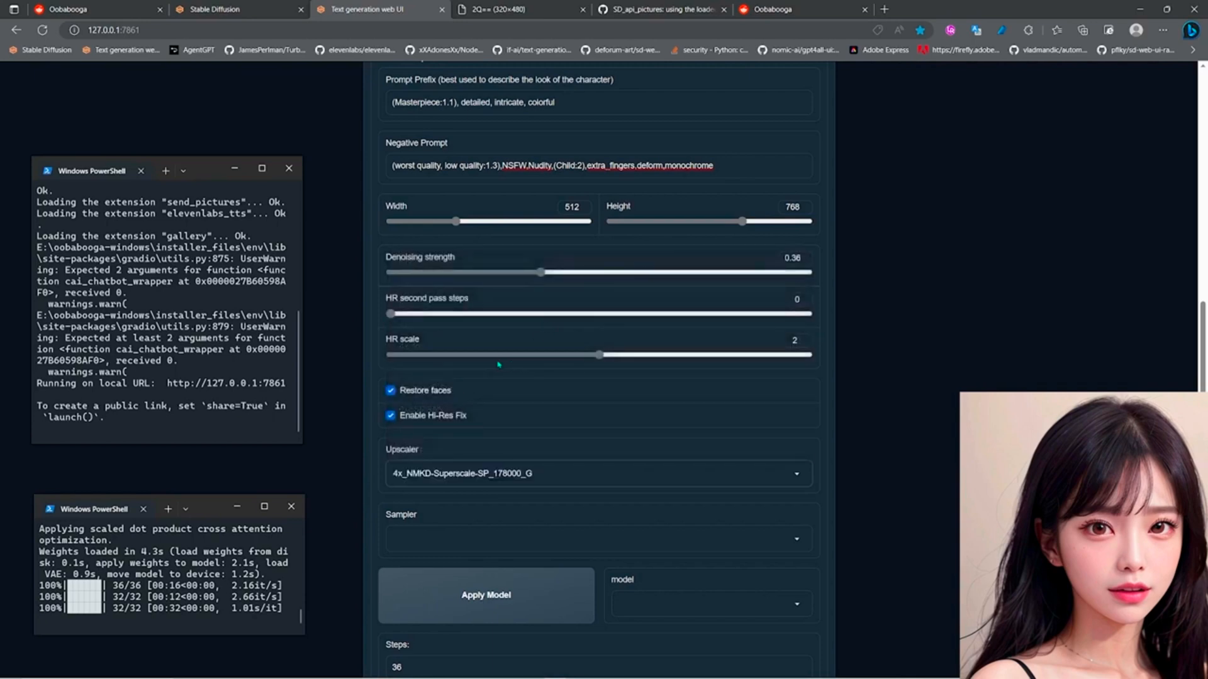
left_click_drag(600, 354, 546, 354)
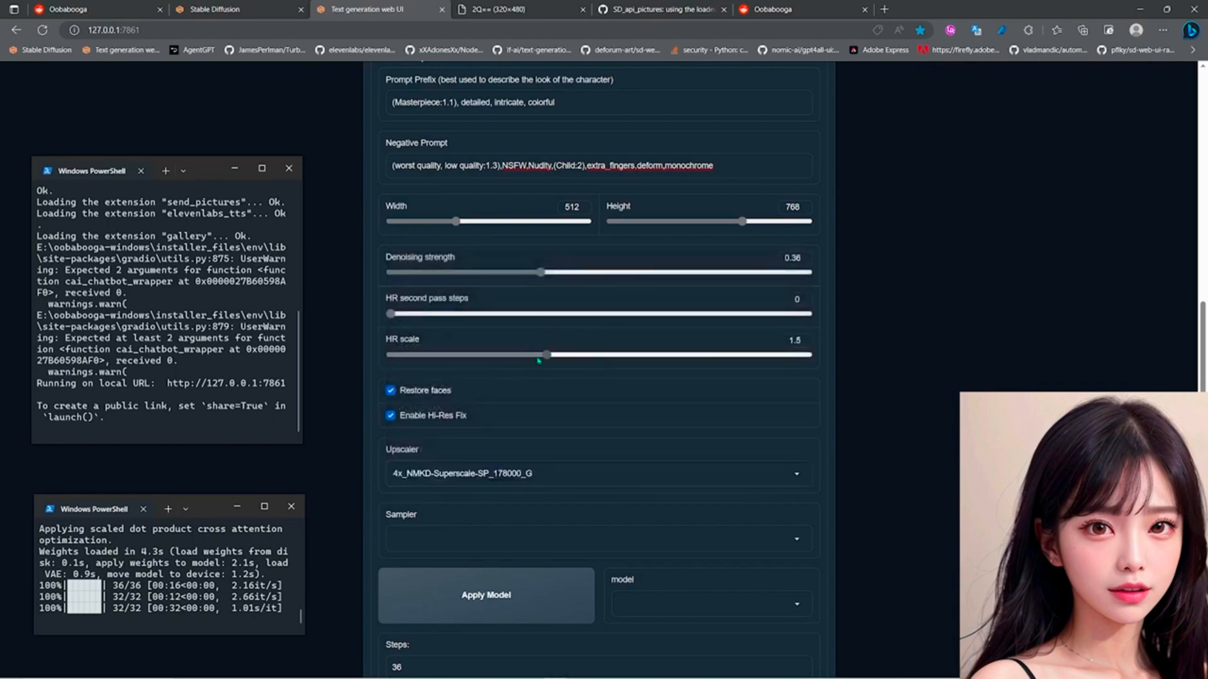
scroll("down", 3)
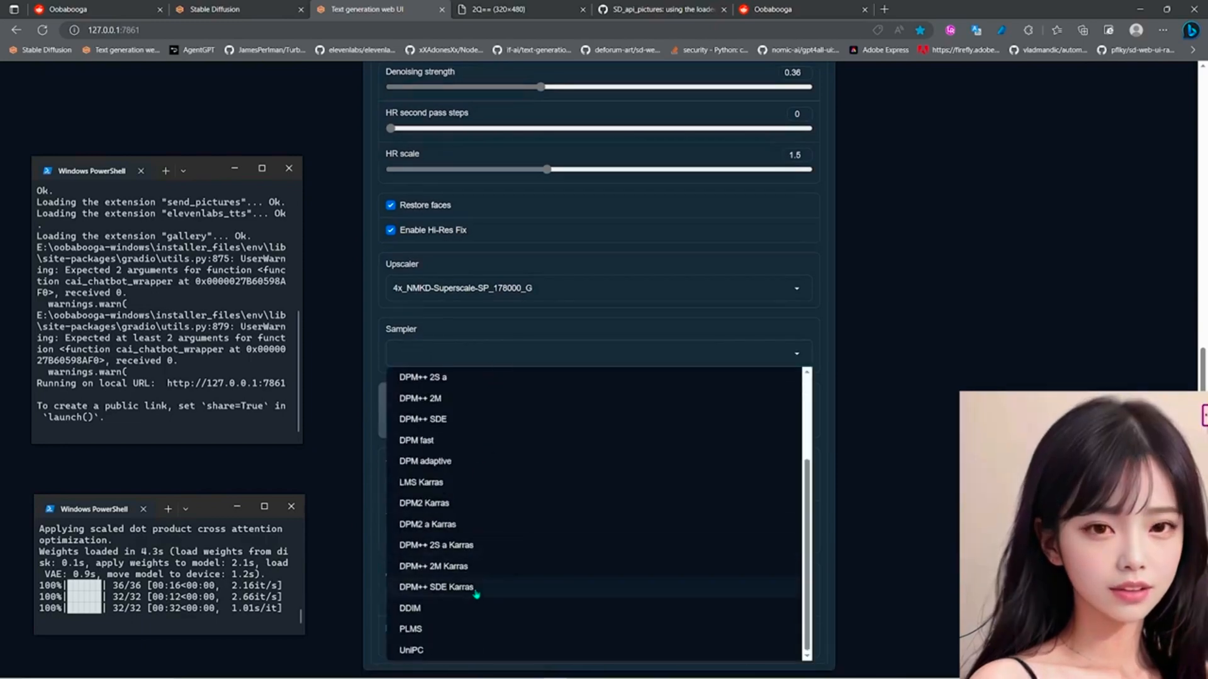
- Use the DPM++ SDE Karras sampler and the deliberate_v2.safetensors image model
left_click(436, 587)
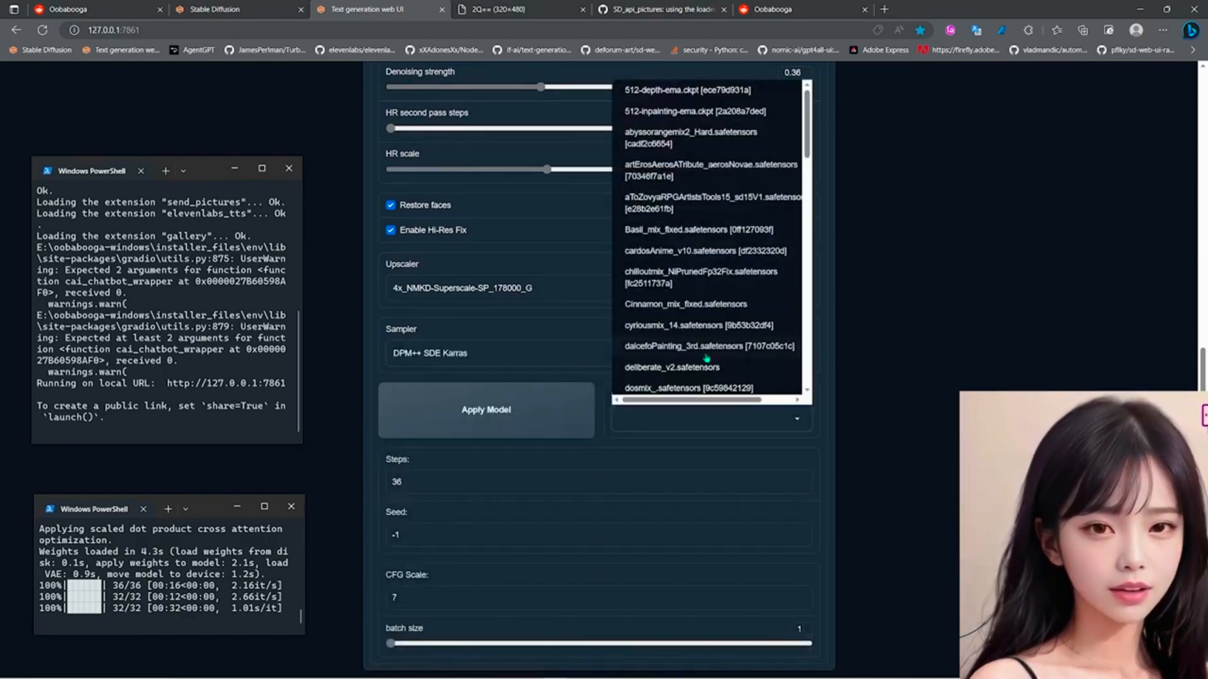
left_click(672, 367)
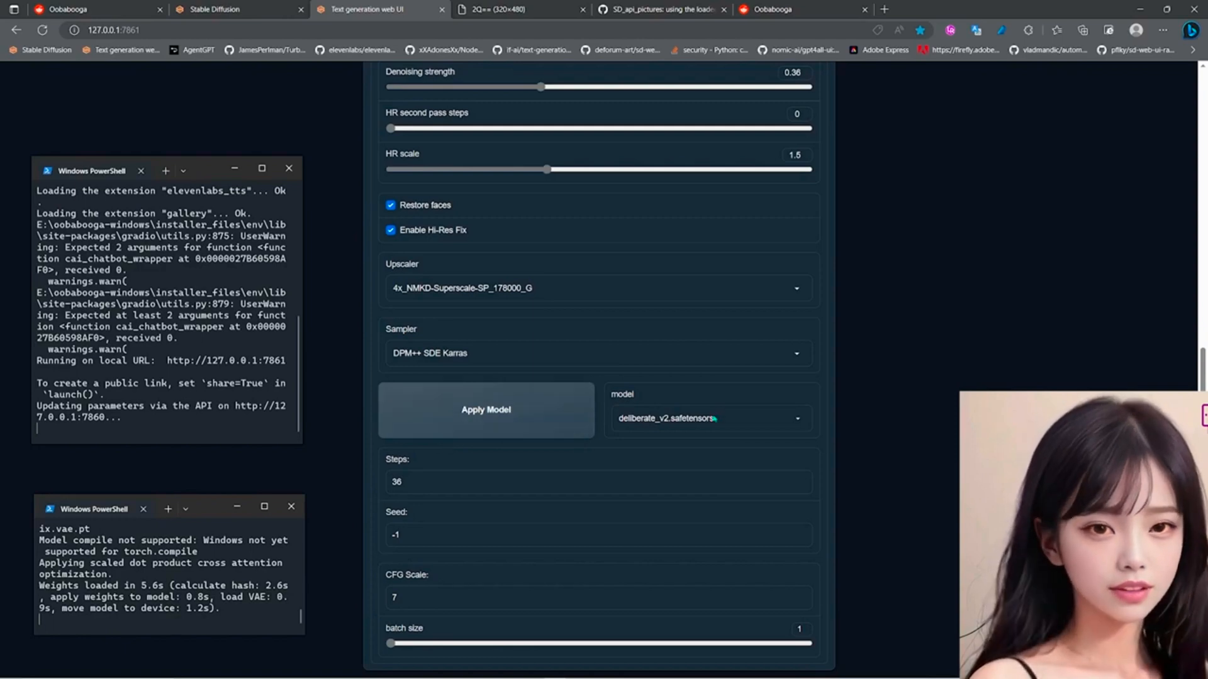
- Enable 'Keep original images and use them in chat' and enter the prompt '(Dark Elf:2), Dwarf war'
left_click(707, 419)
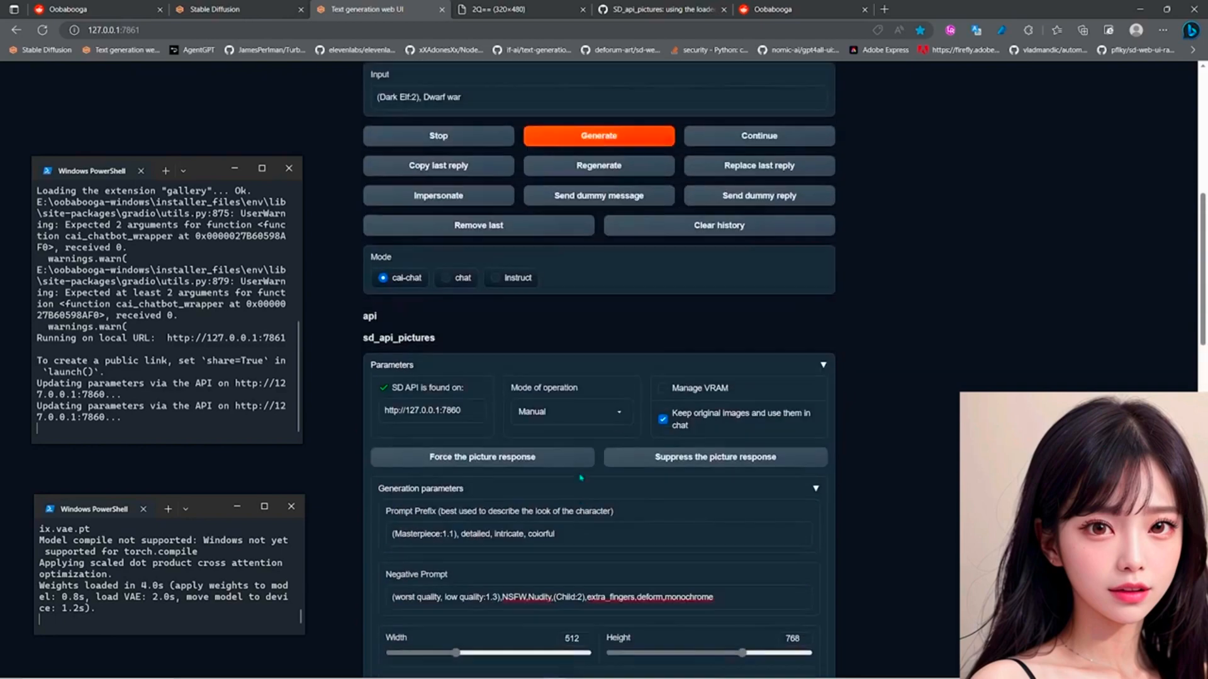
scroll("down", 3)
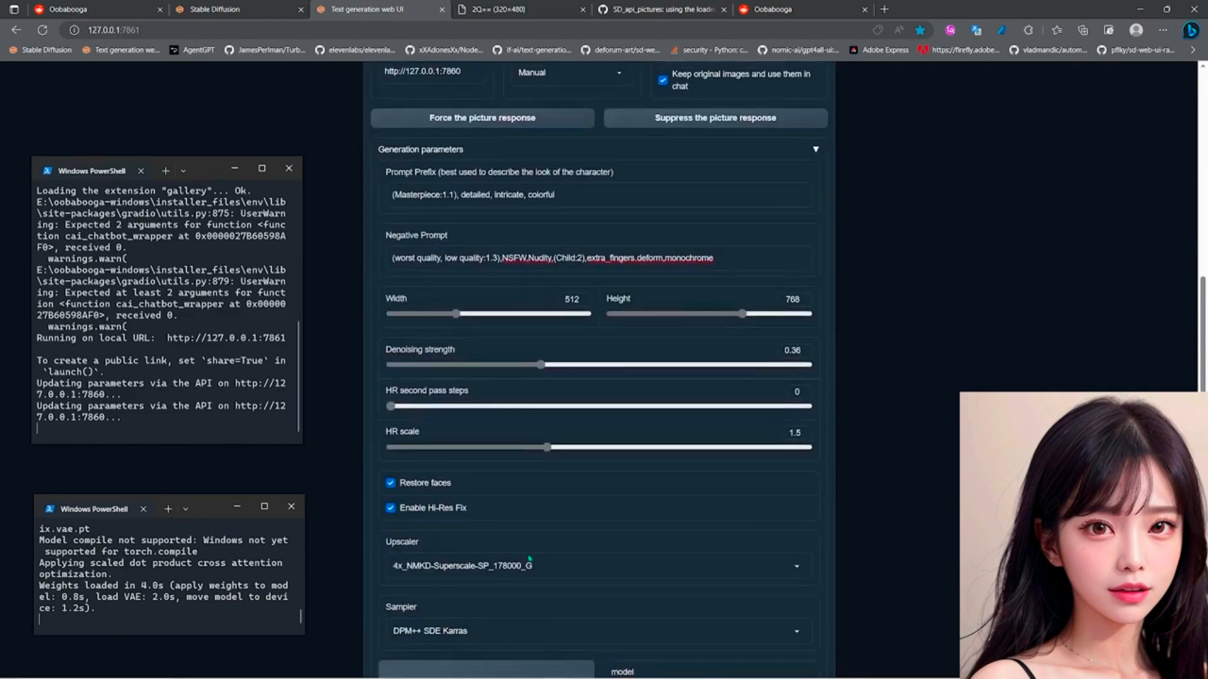
scroll("down", 3)
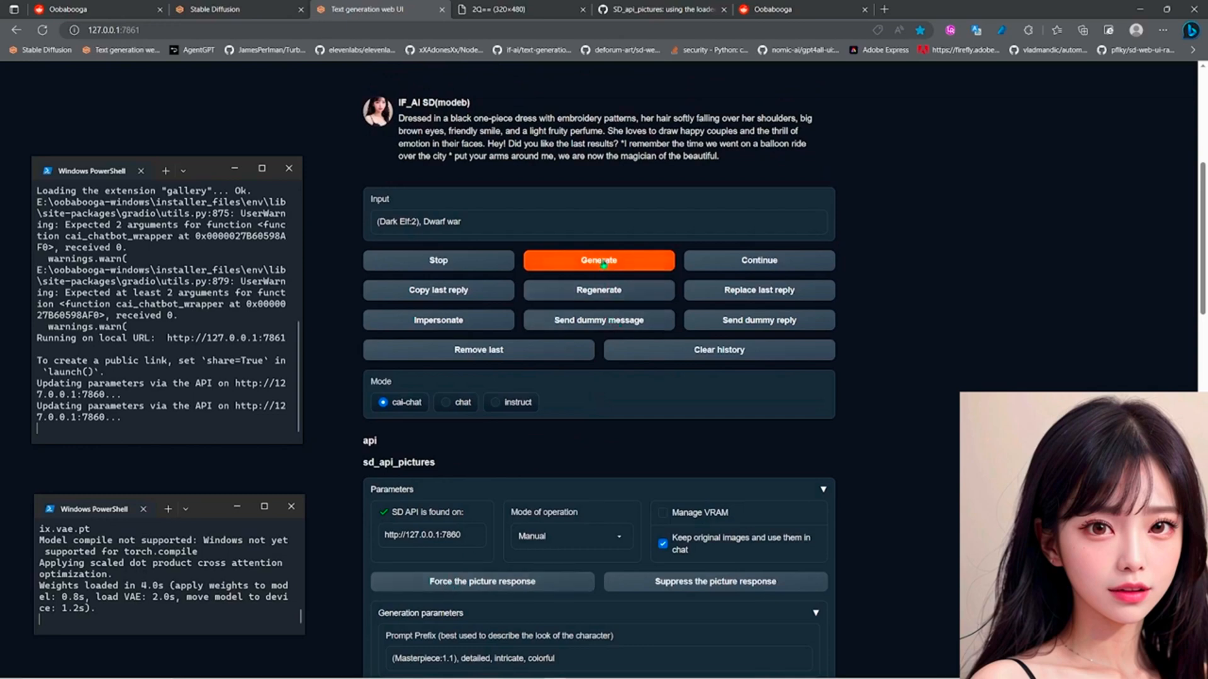
- Send the '(Dark Elf:2), Dwarf war' prompt and view the returned dwarven warrior images
left_click(599, 260)
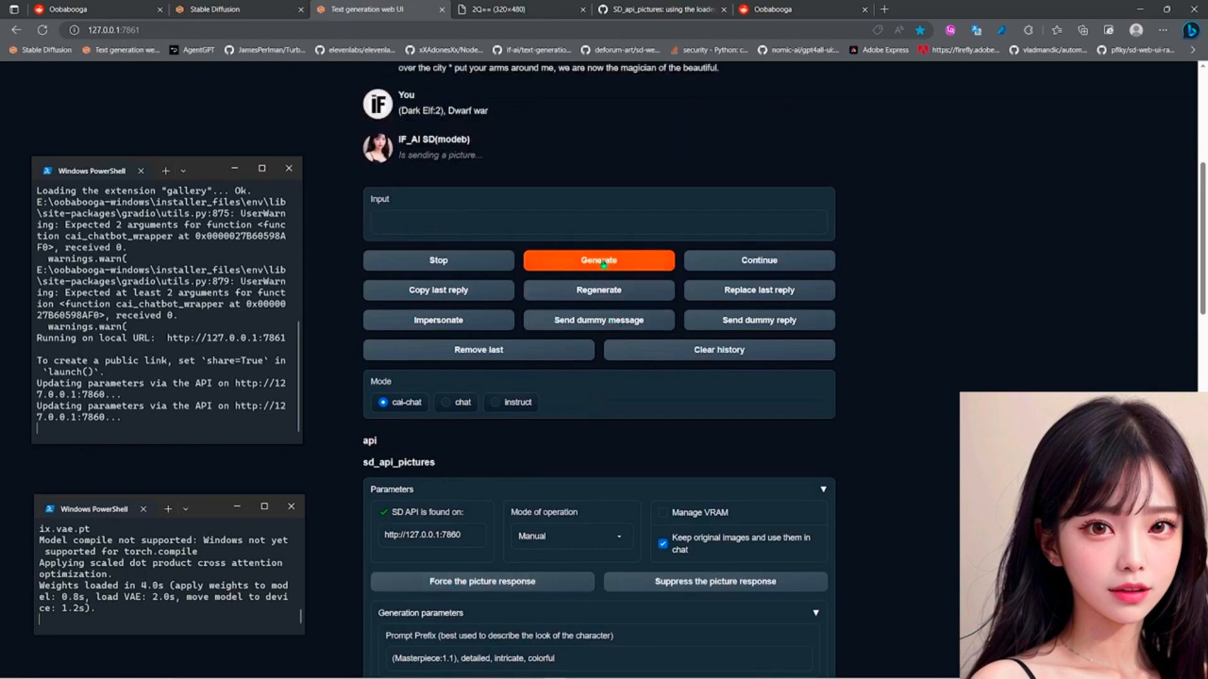
mouse_move(586, 462)
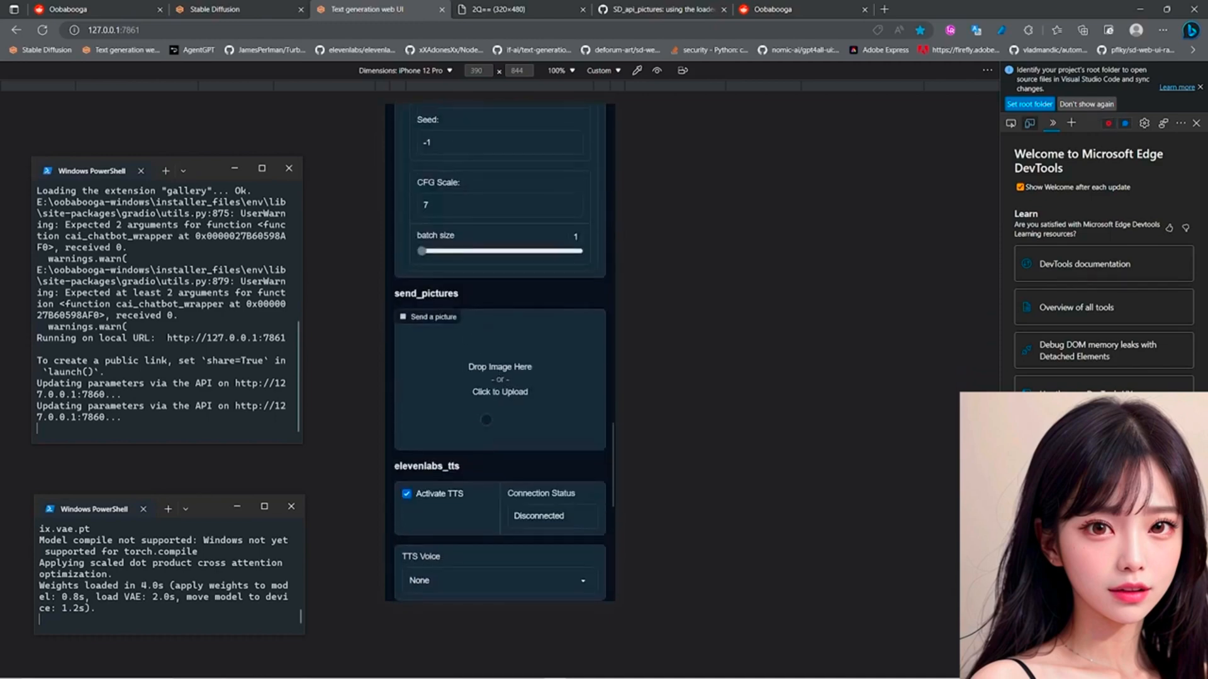
scroll("down", 3)
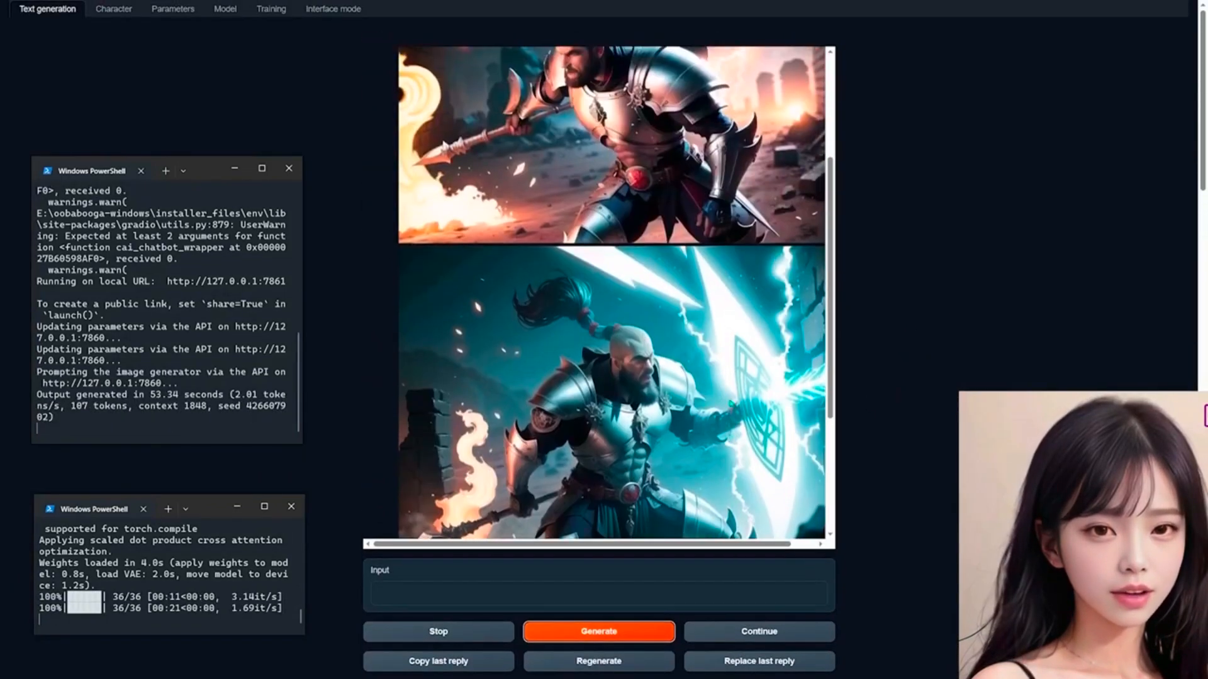
- Set the image batch size to 2 and review the warrior images with their caption
scroll("down", 3)
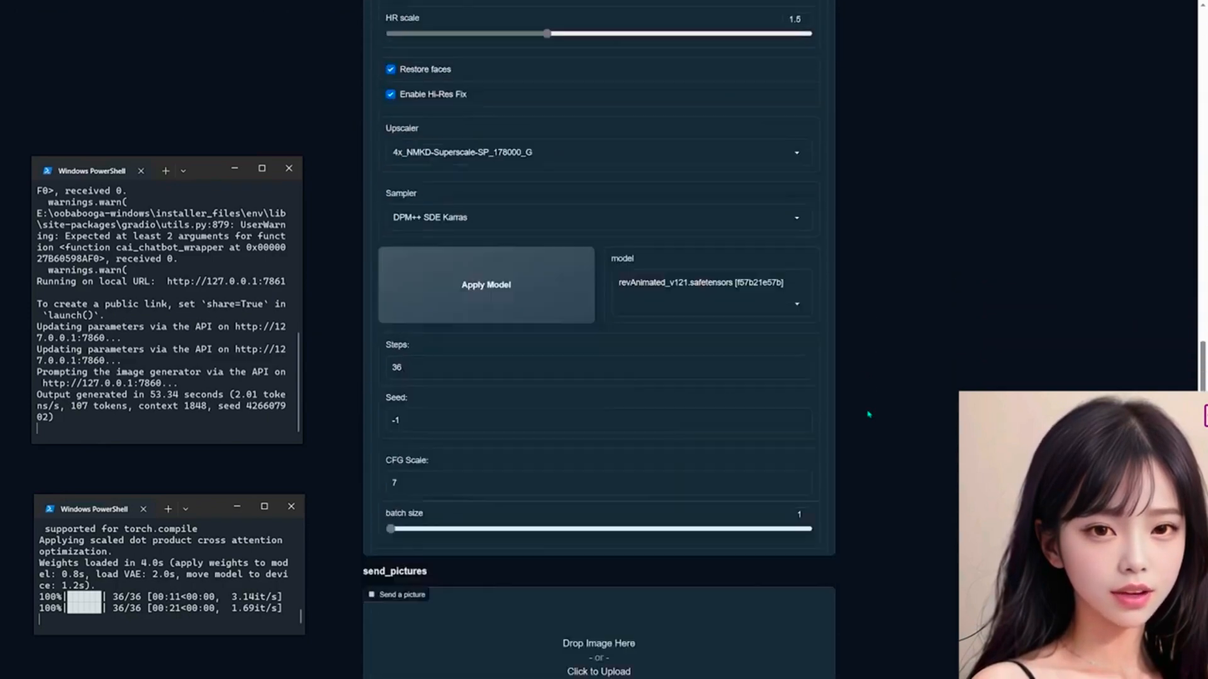
scroll("down", 3)
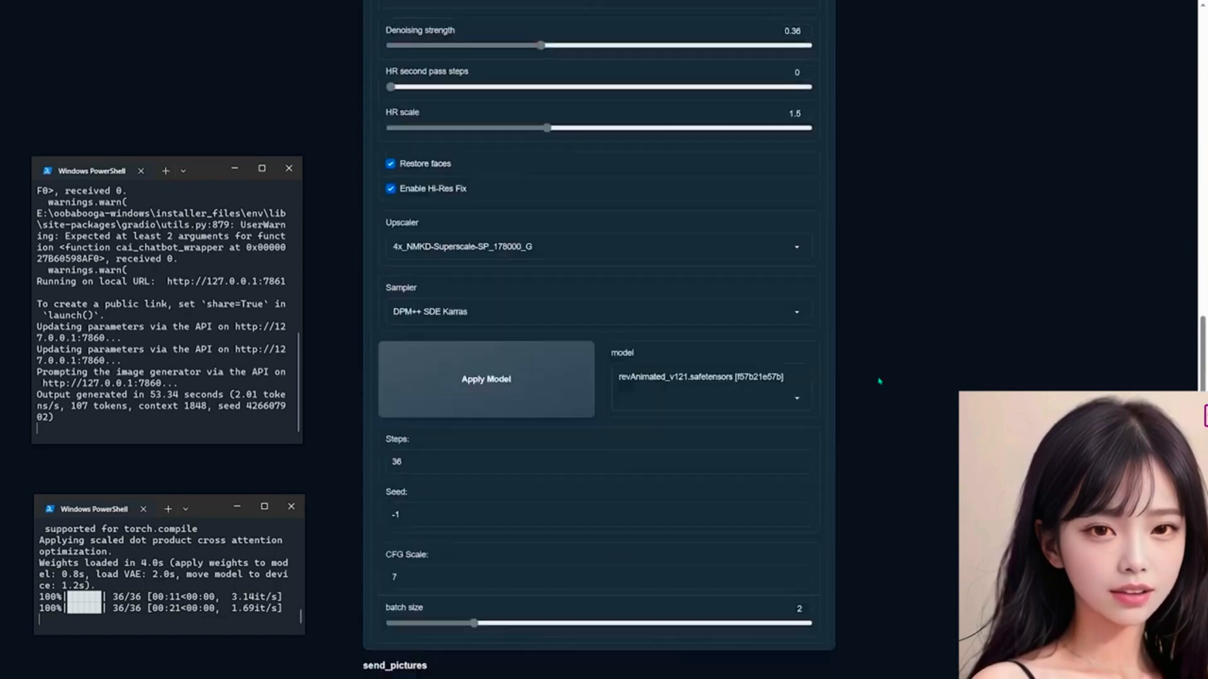
left_click(46, 8)
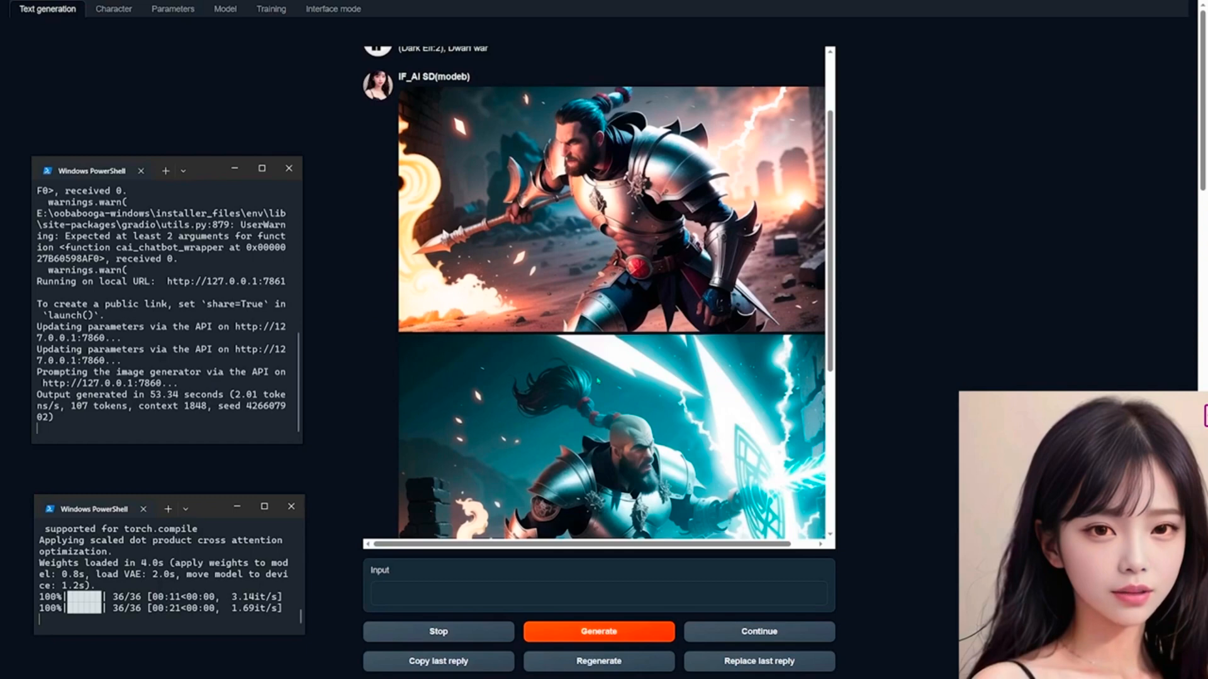
scroll("down", 3)
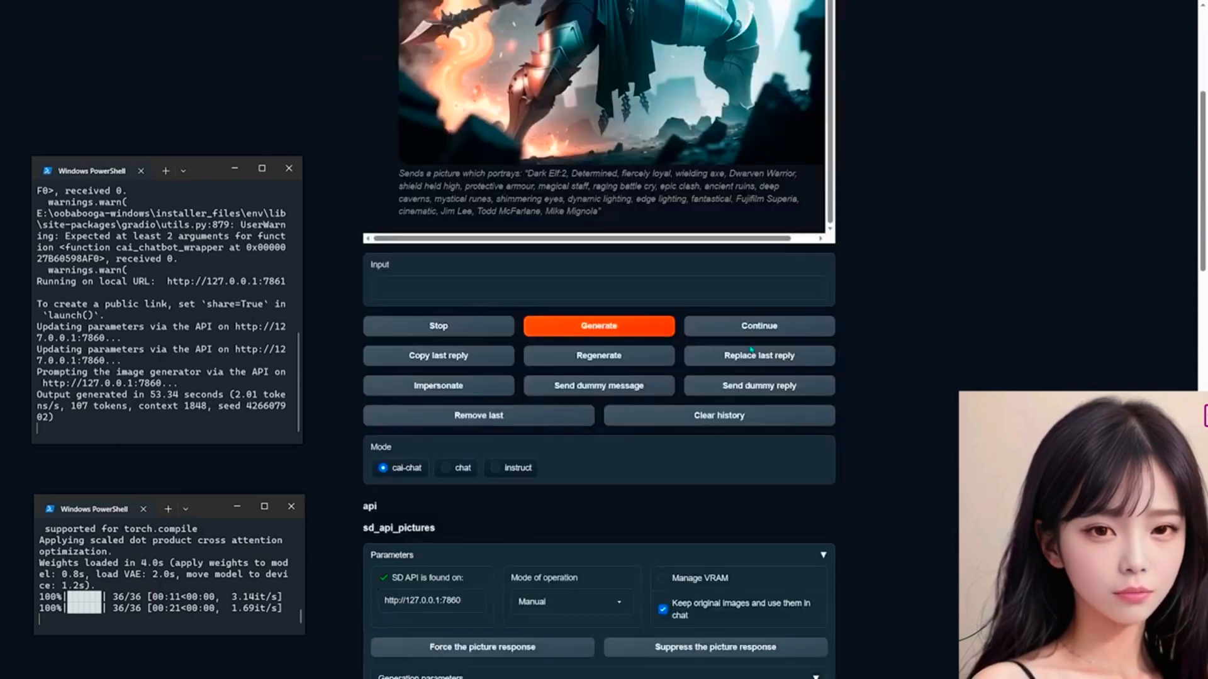